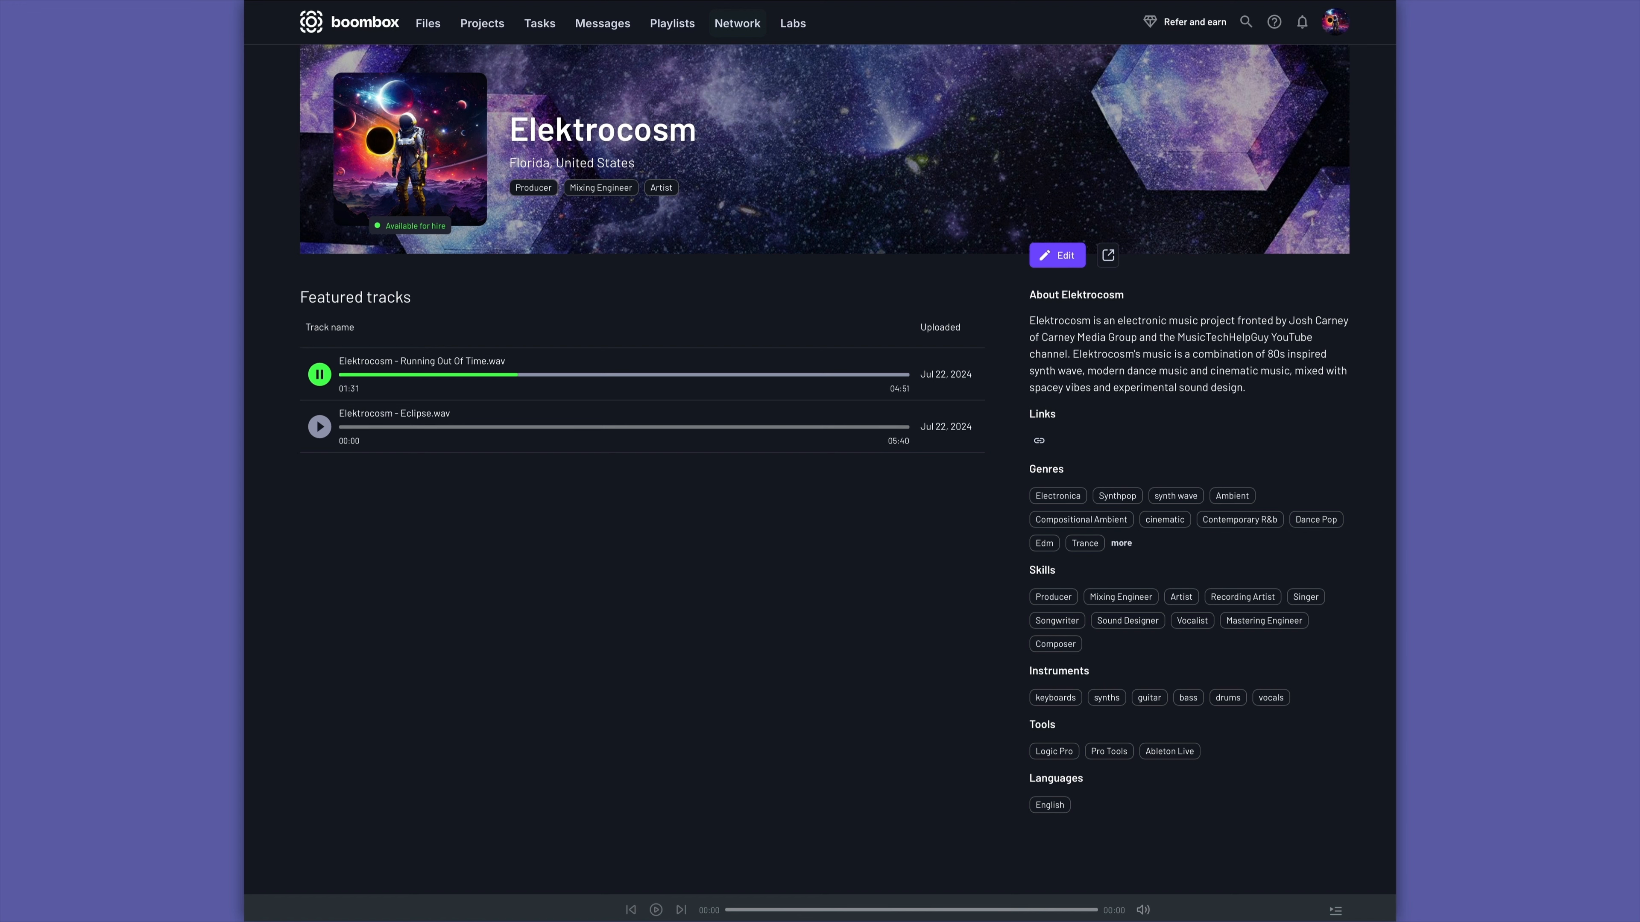
Step: Go to Boombox Labs and view the stem splitter result for 'Running Out of Time'
{"action": "left_click", "coordinate": [736, 22]}
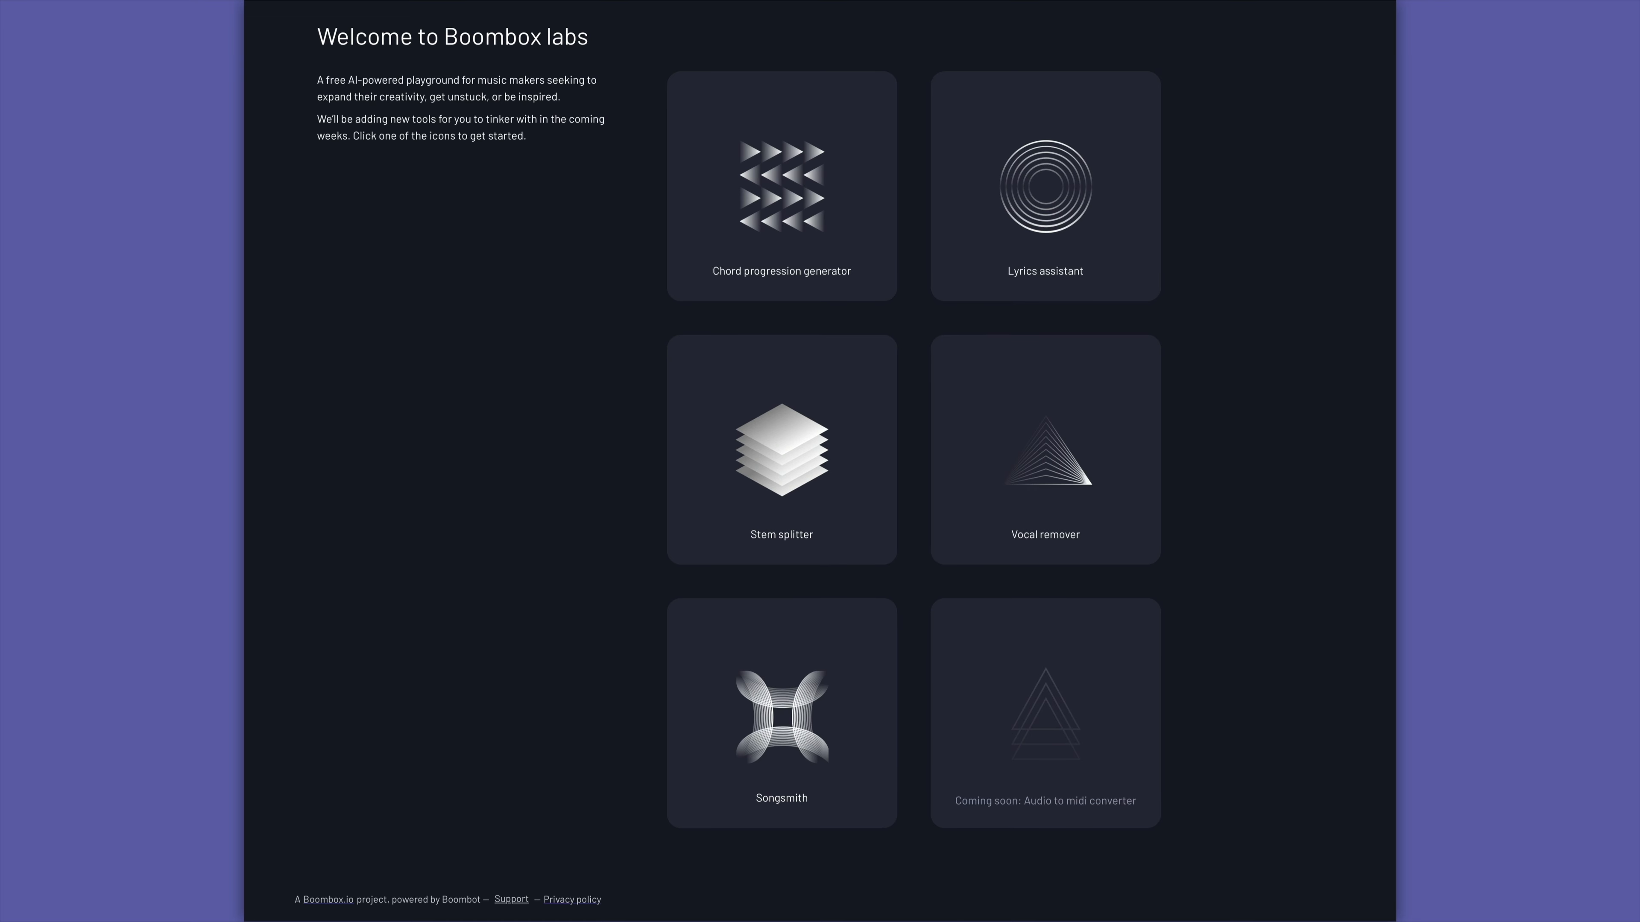
{"action": "left_click", "coordinate": [781, 450]}
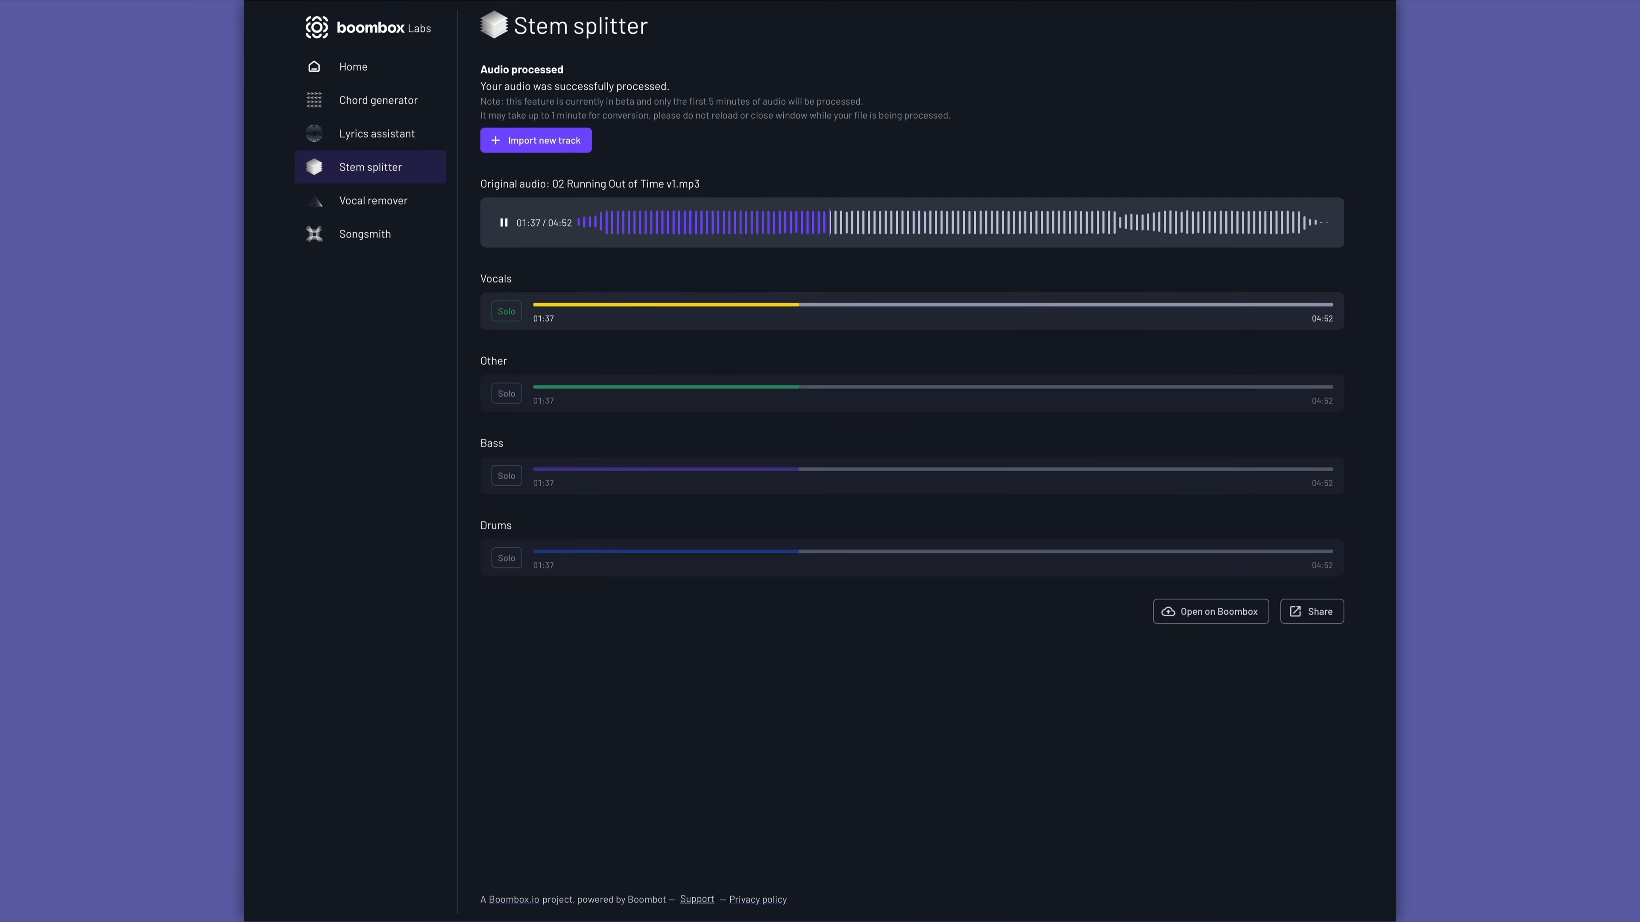